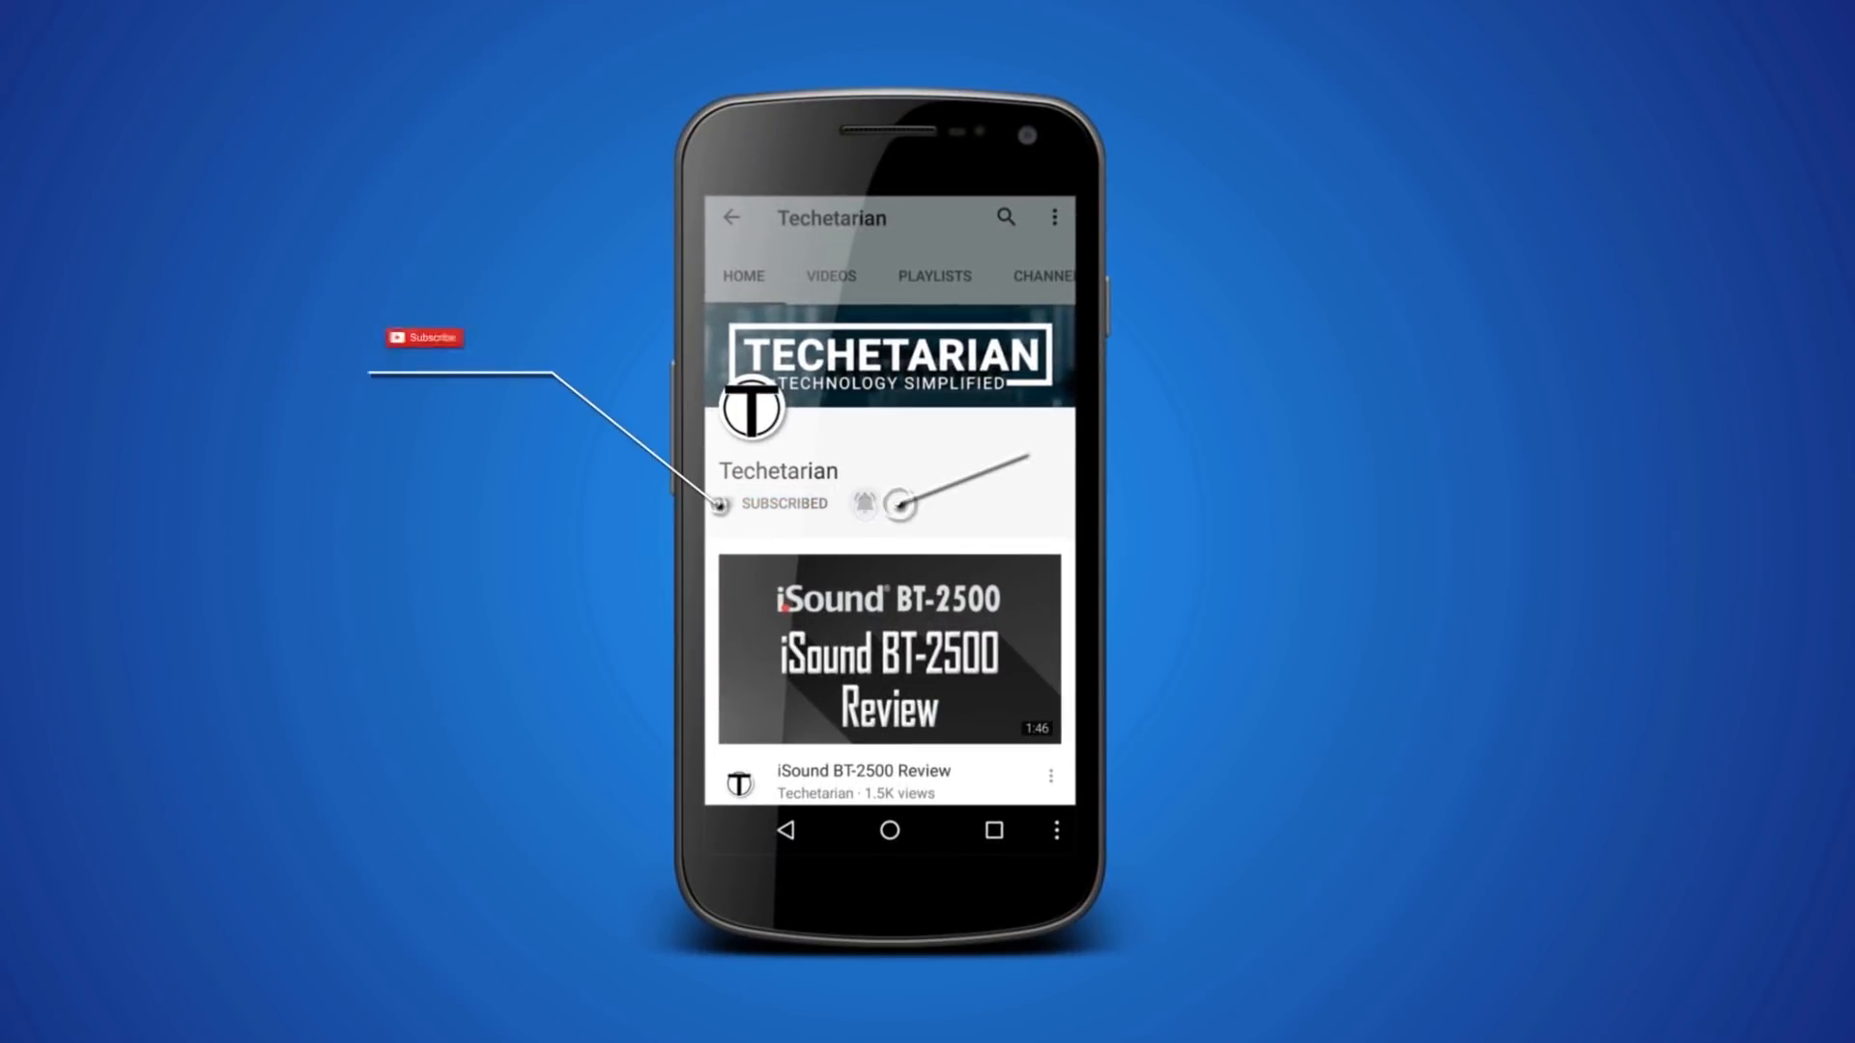
Open the app drawer from the Android home screen.
{"action": "left_click", "coordinate": [866, 502]}
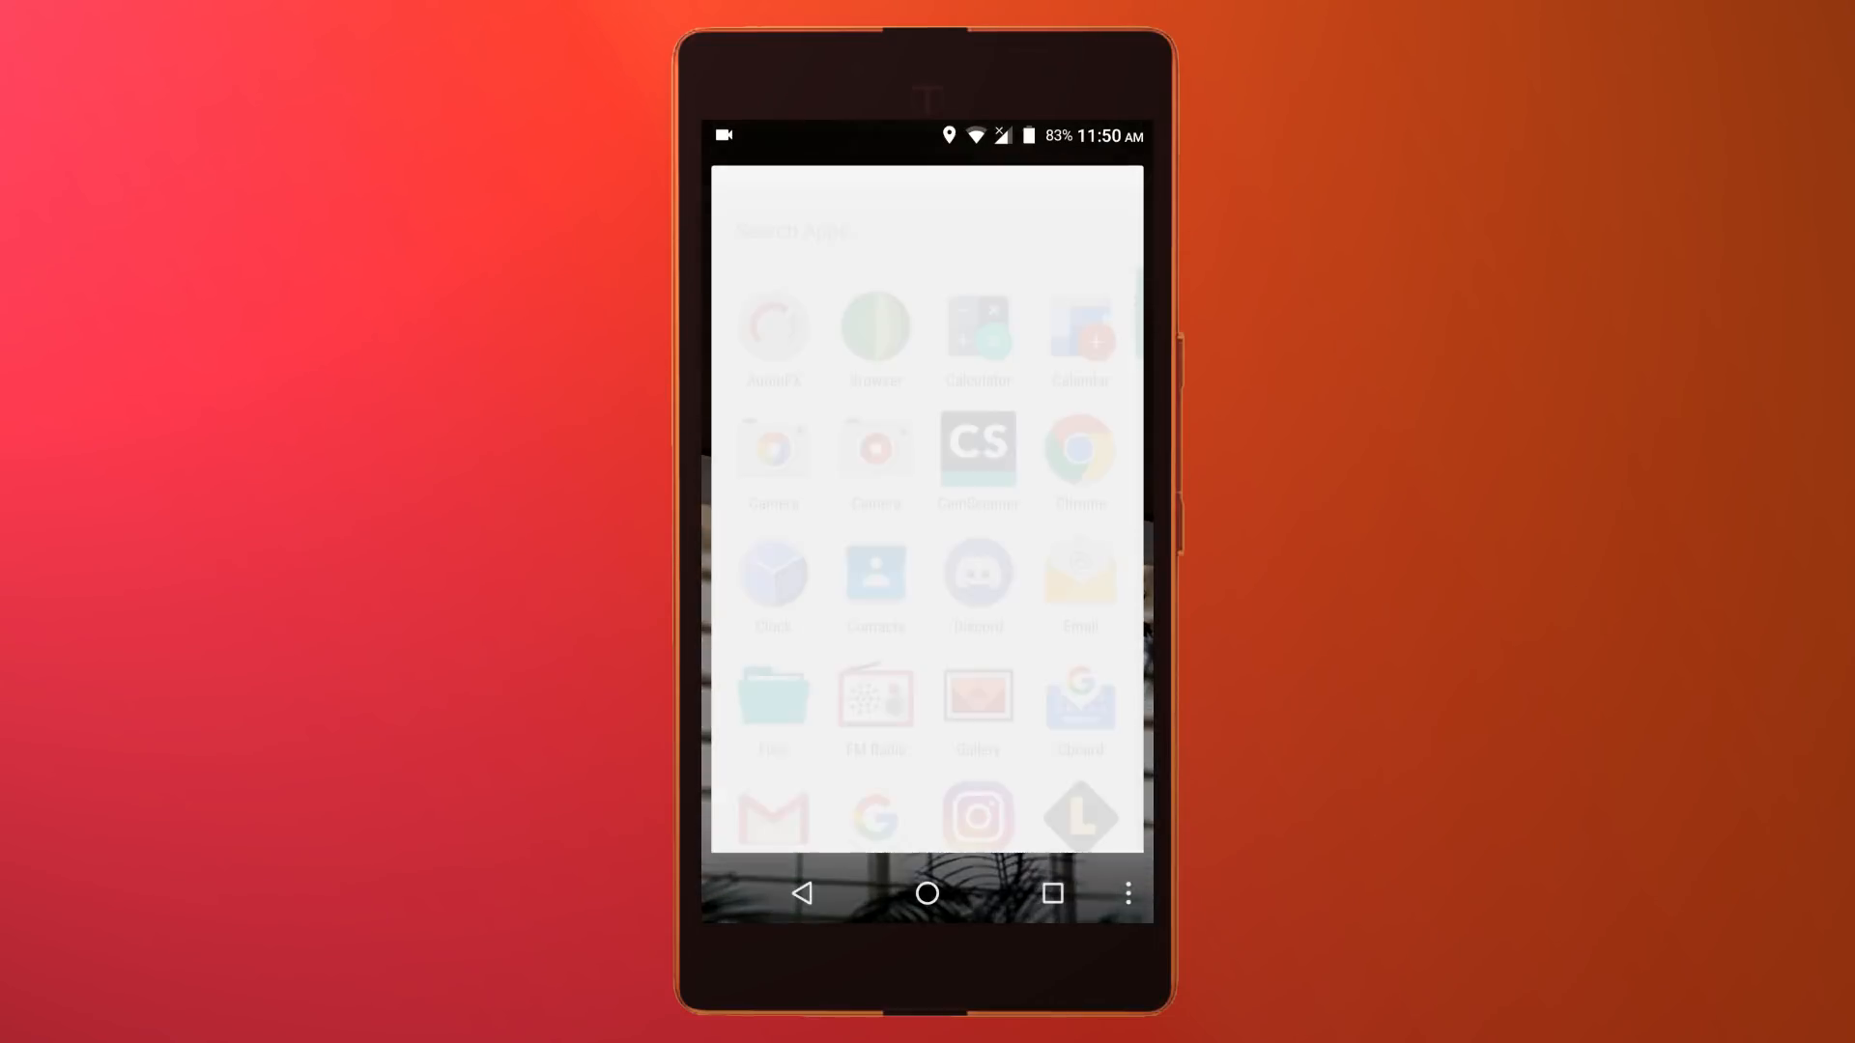
Launch Chrome and load youtube.com, reaching the mobile YouTube home page.
{"action": "left_click", "coordinate": [1078, 456]}
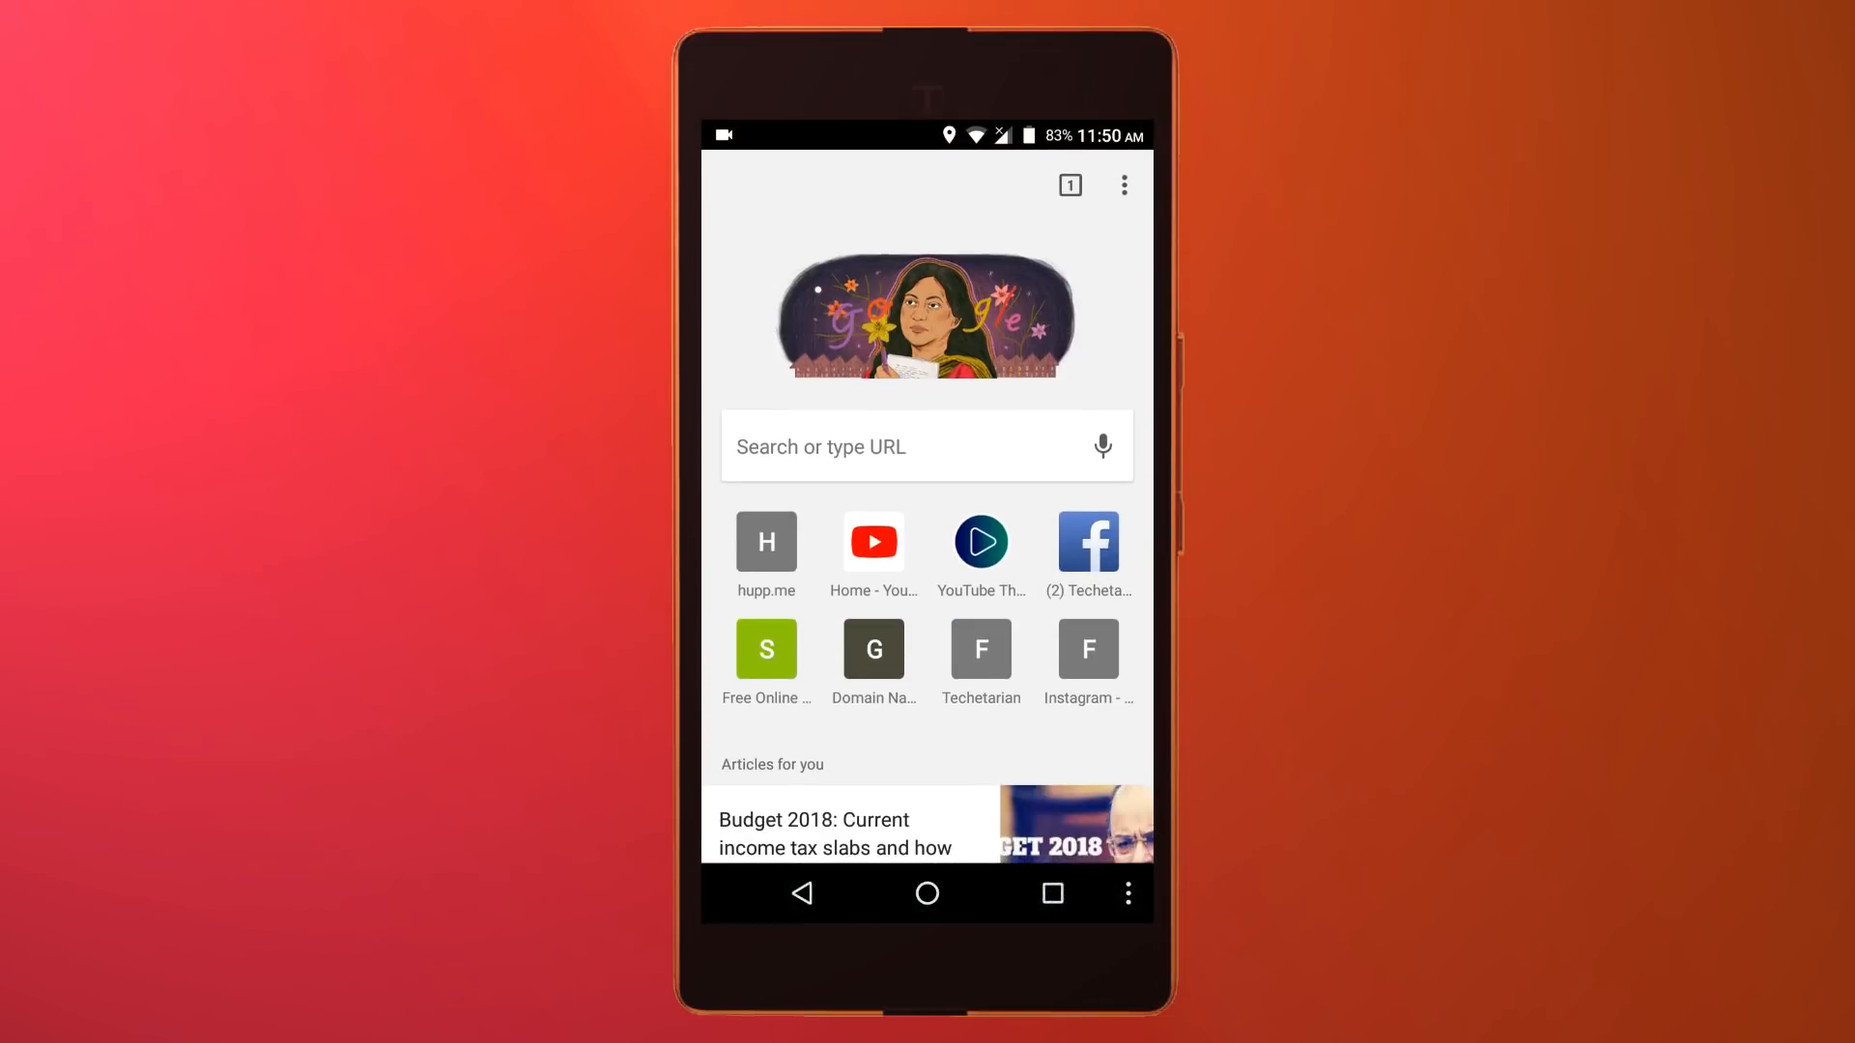
{"action": "left_click", "coordinate": [873, 541]}
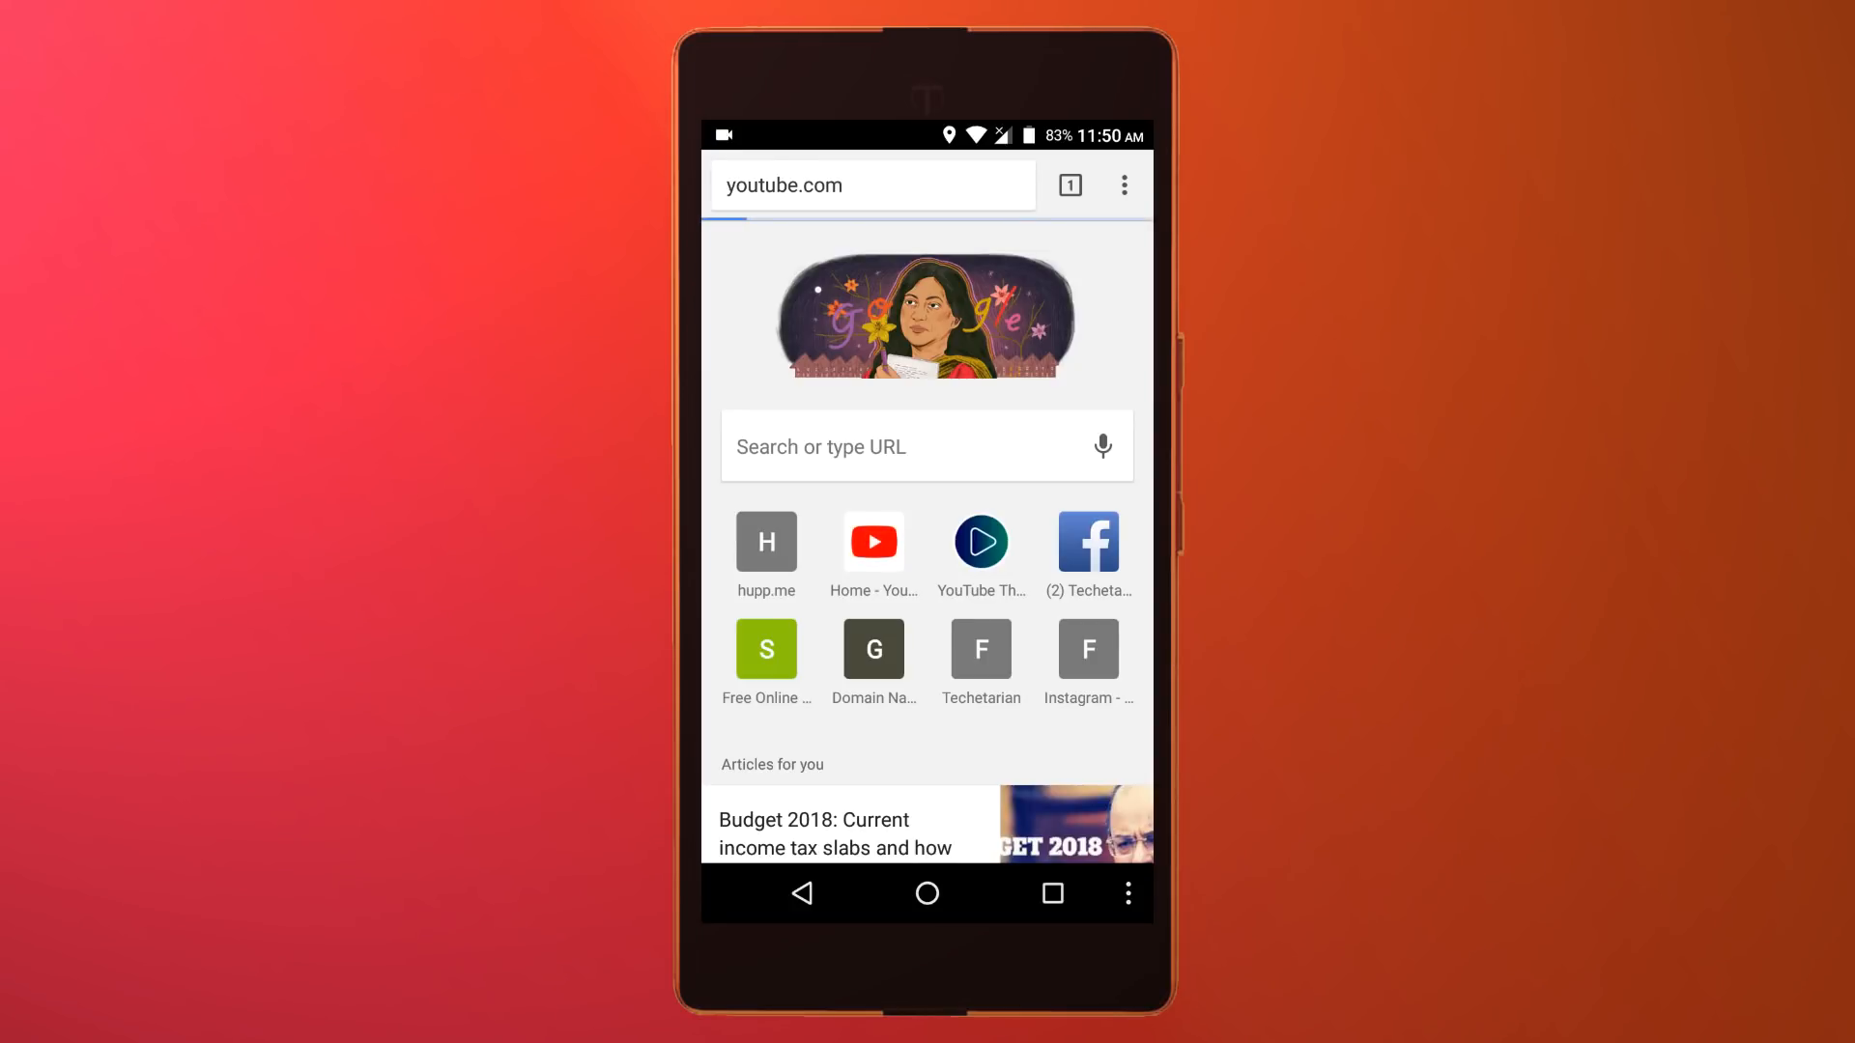
{"action": "left_click", "coordinate": [873, 541]}
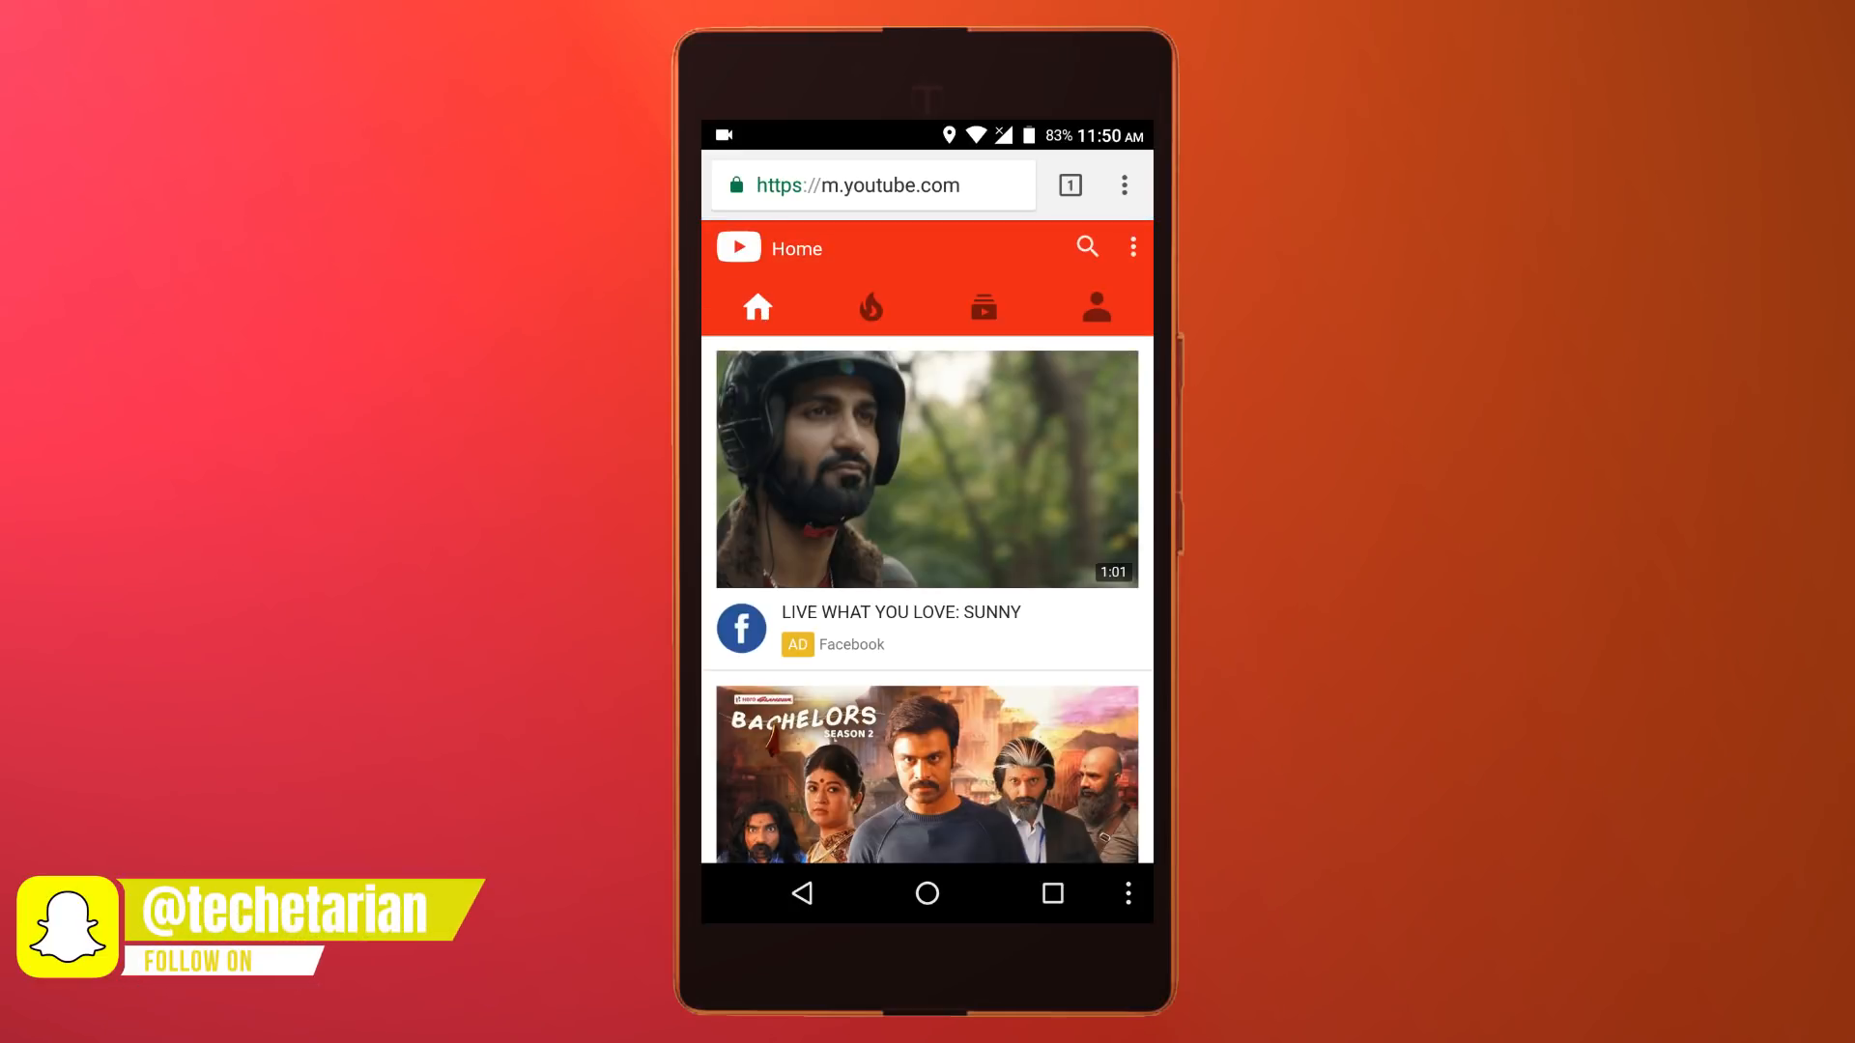
Search YouTube for 'ncs' and open the JPB - Get Over You NCS release.
{"action": "left_click", "coordinate": [1084, 248]}
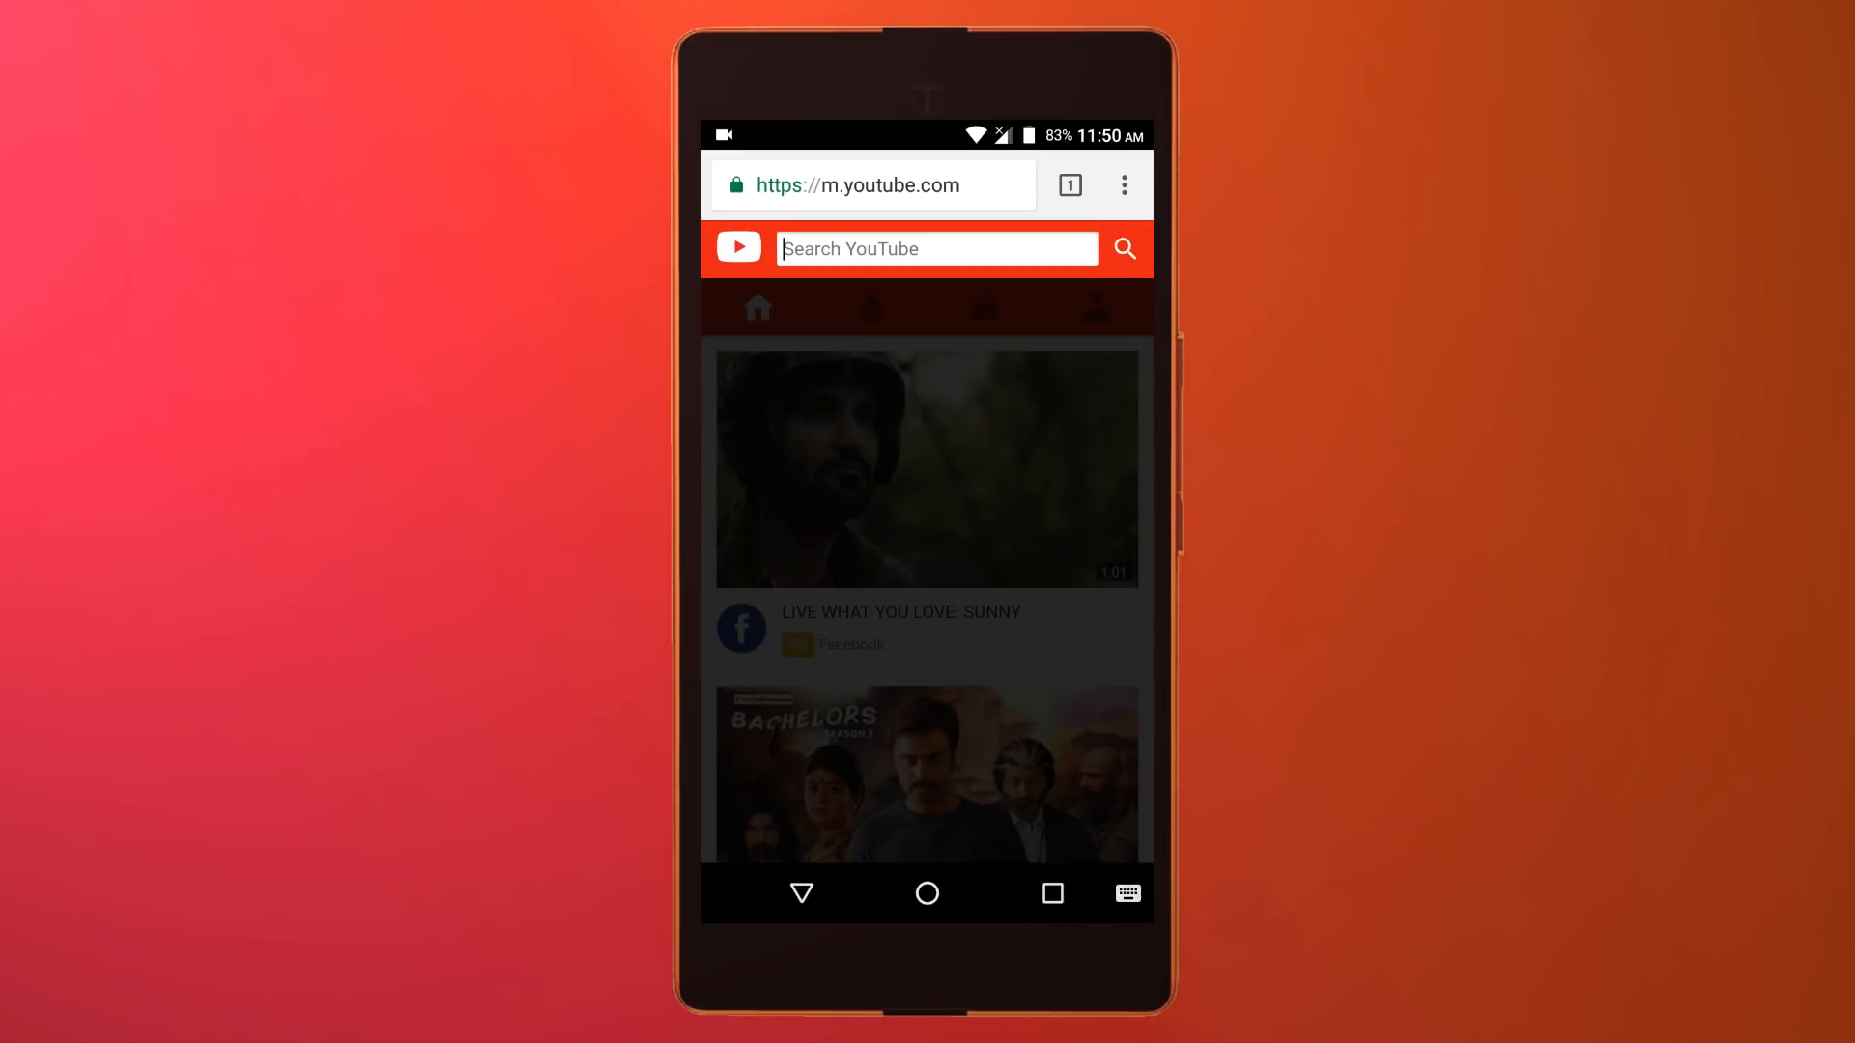
{"action": "type", "text": "n"}
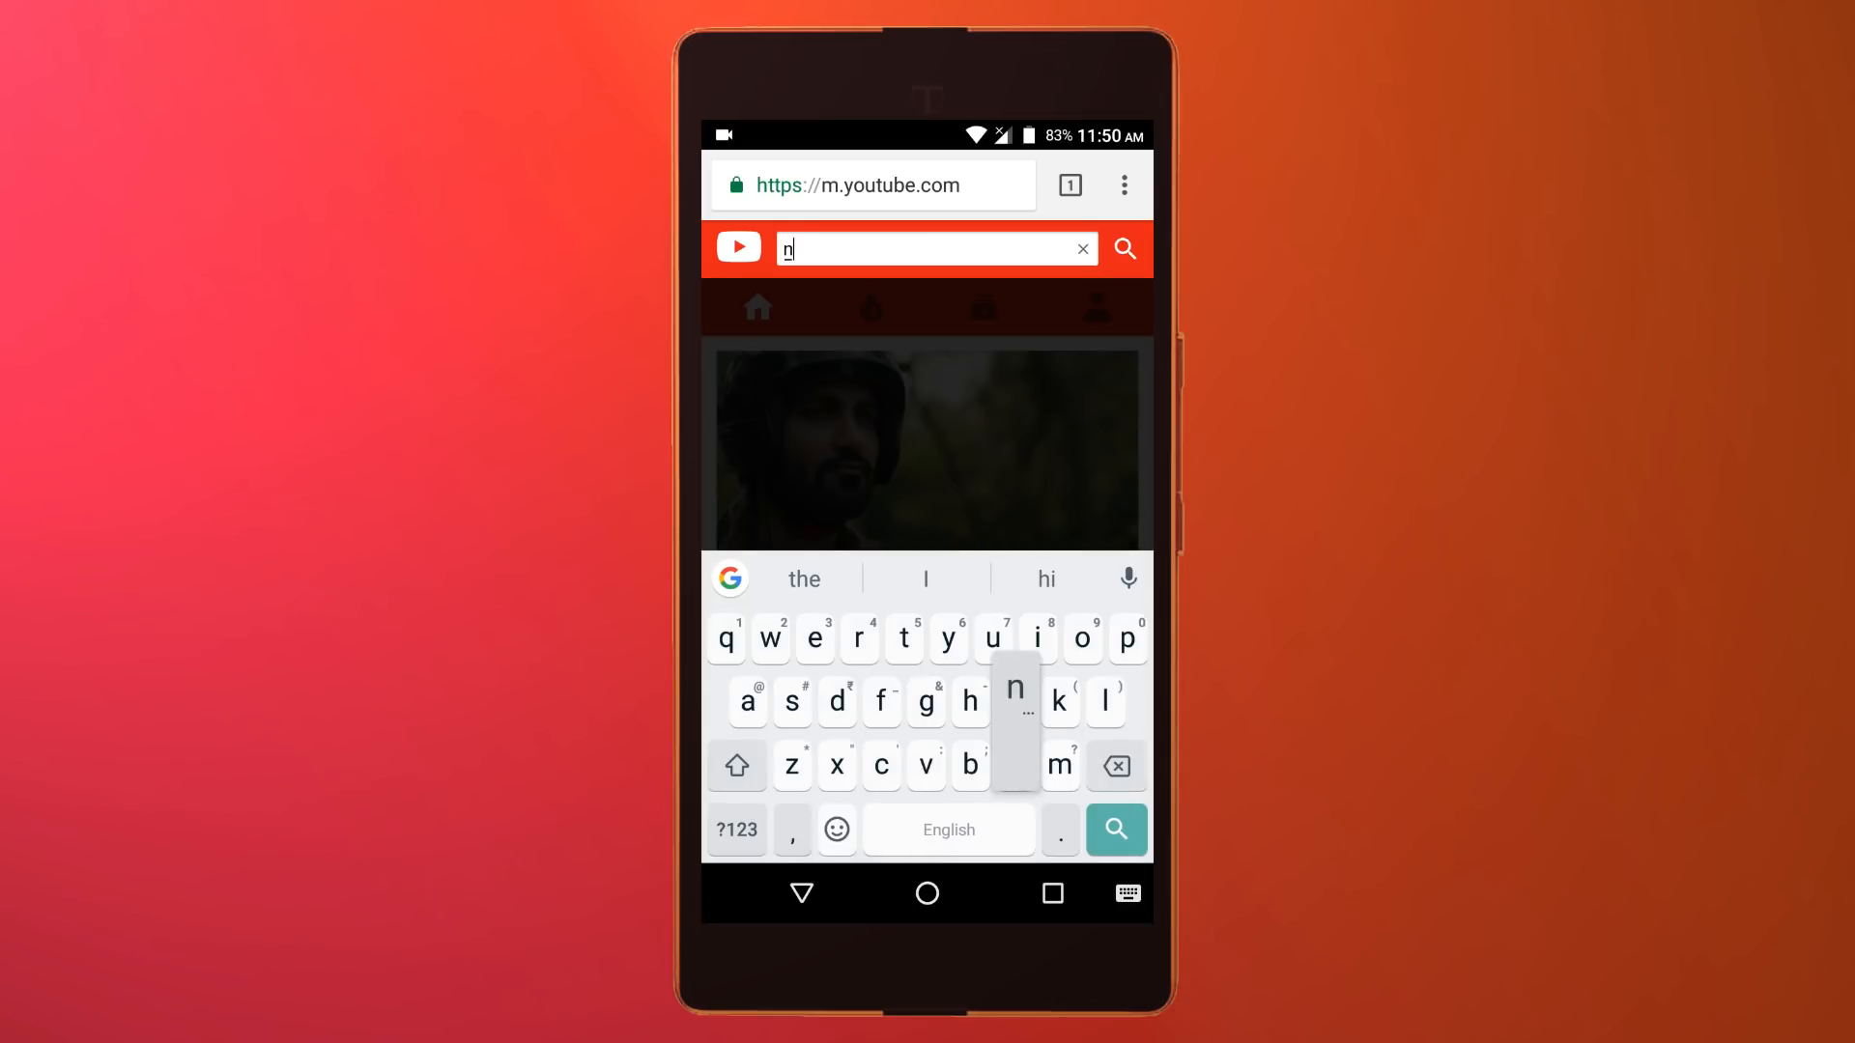
{"action": "type", "text": "cs"}
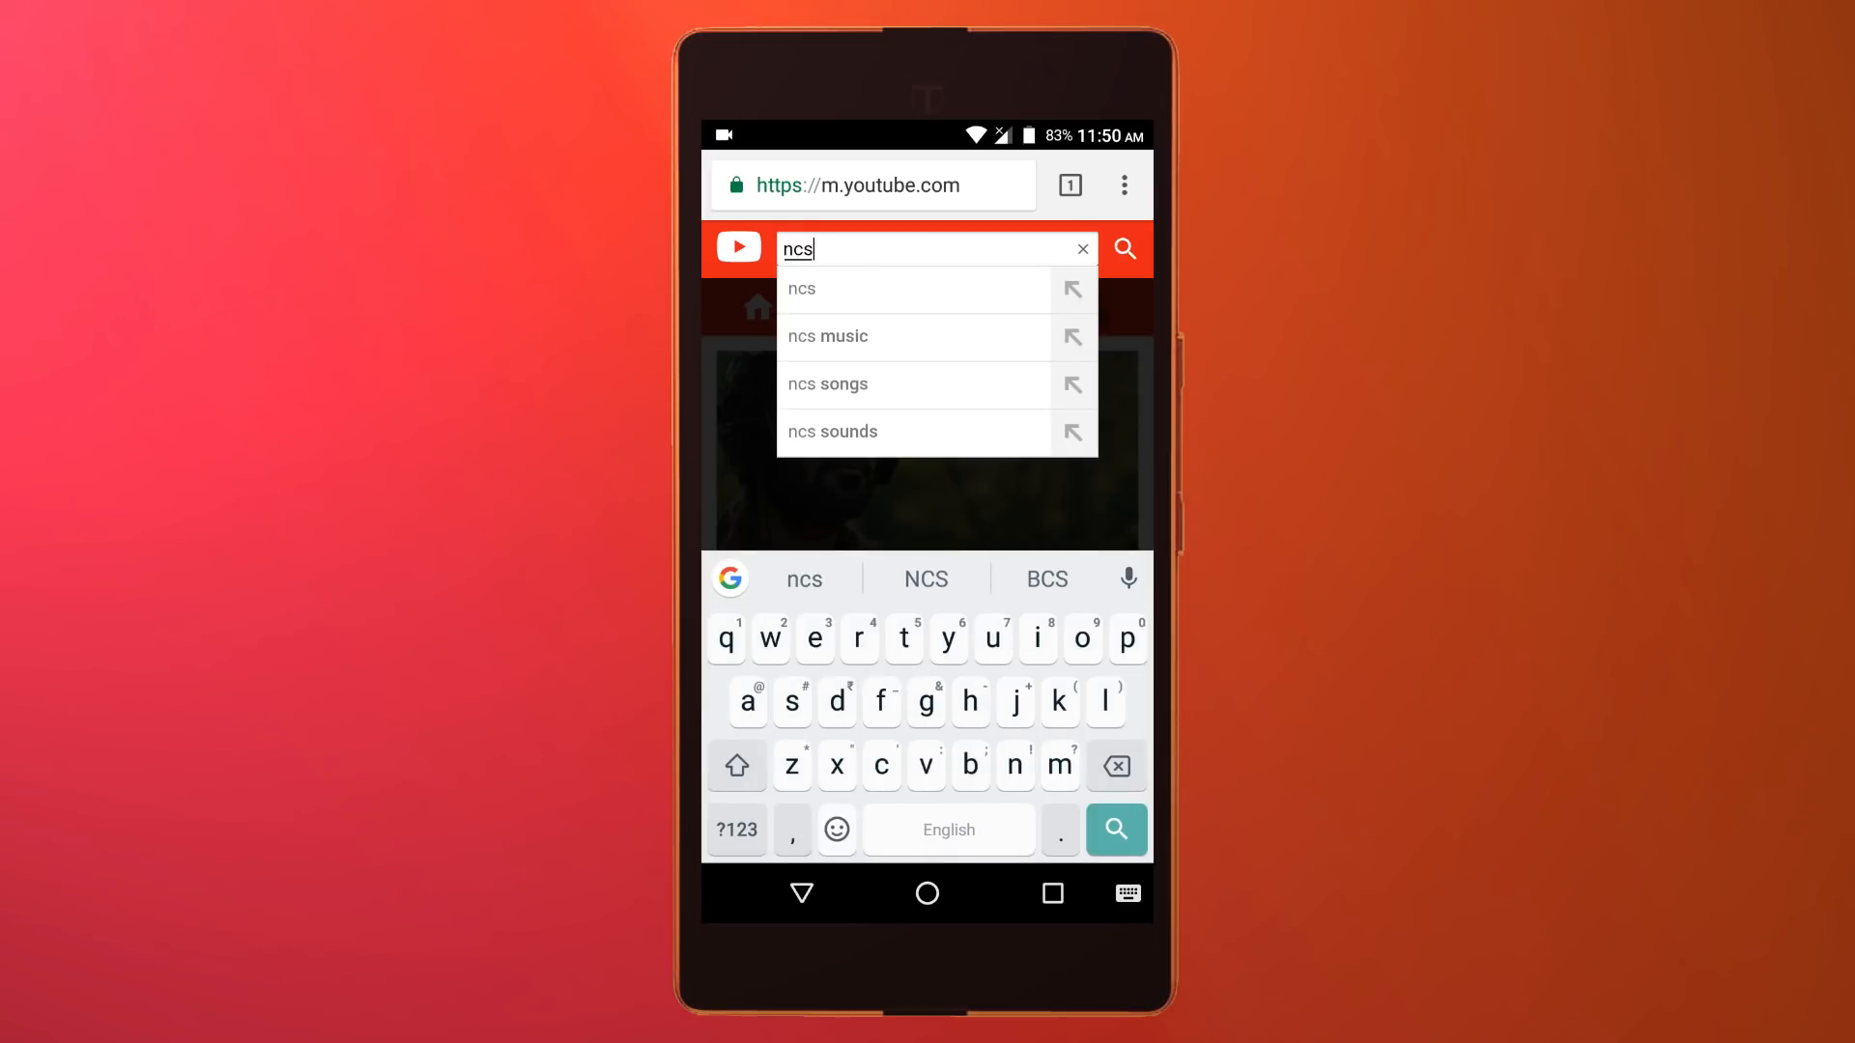
{"action": "left_click", "coordinate": [1115, 829]}
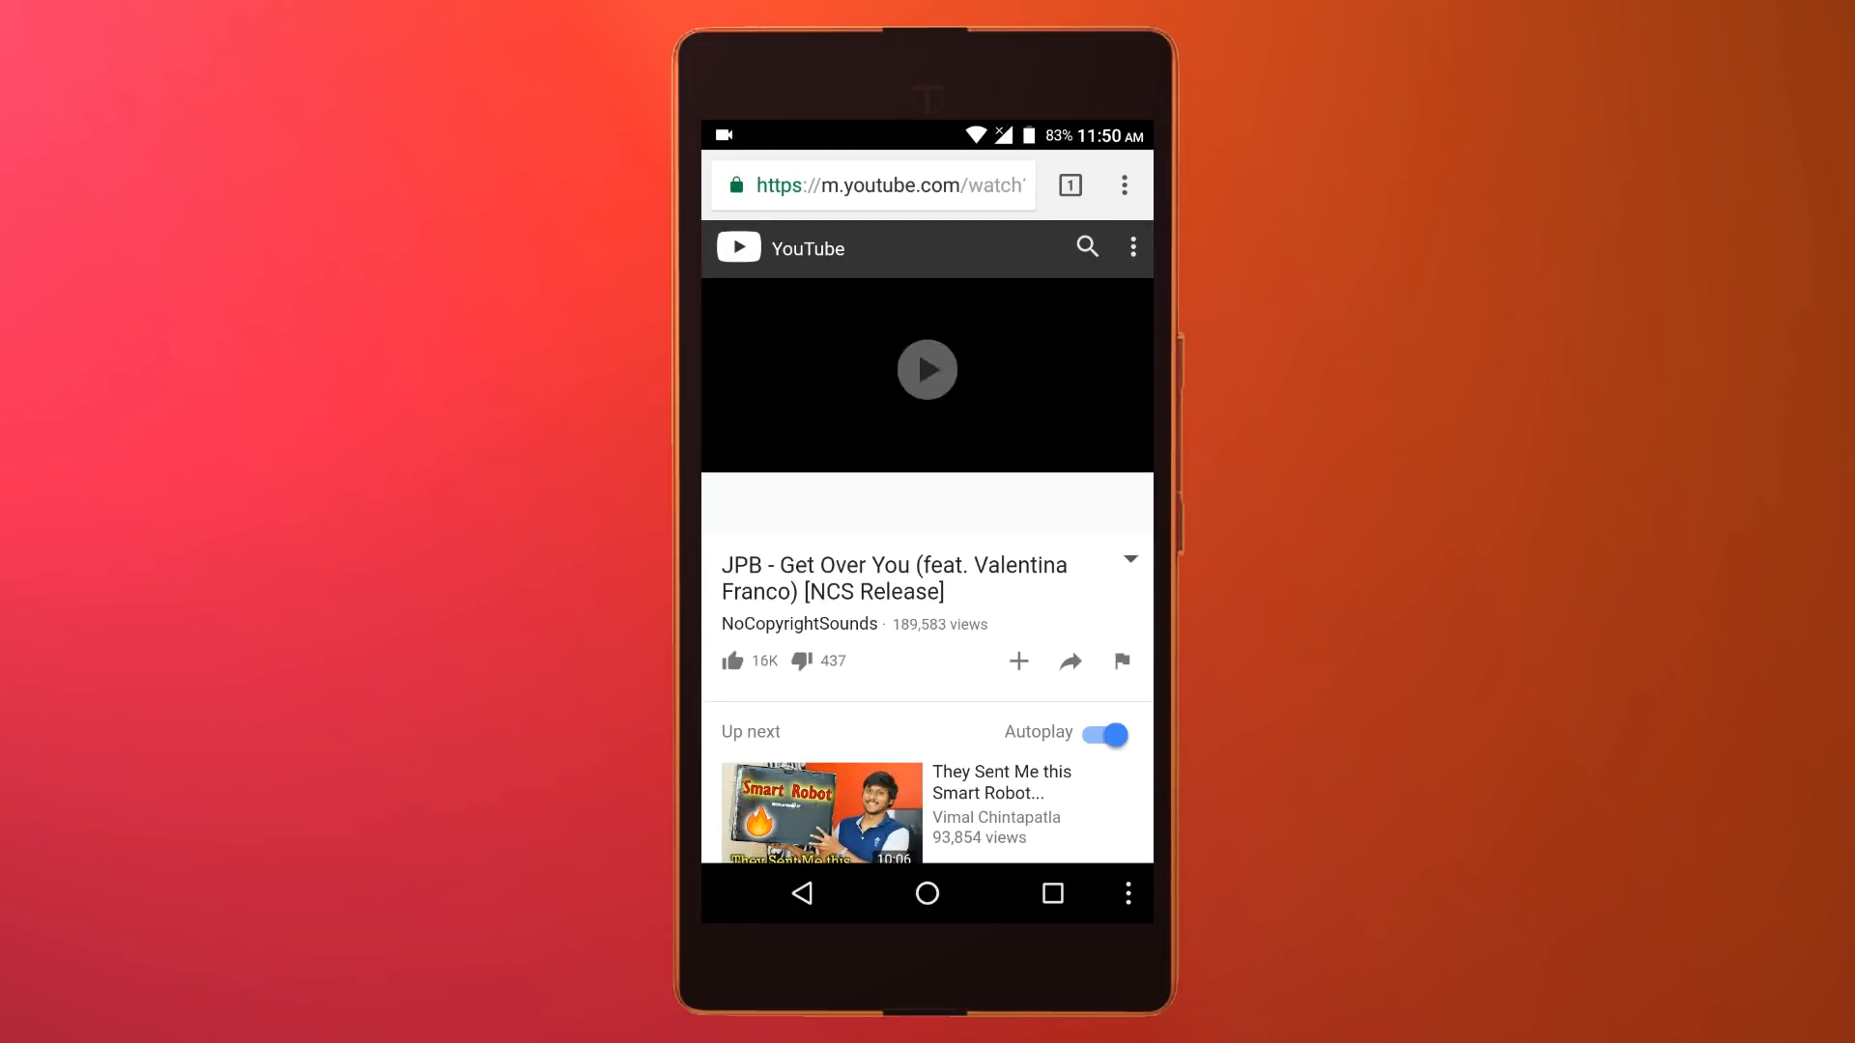
Play the video, switch Chrome to Desktop site mode, and go home with audio still playing.
{"action": "left_click", "coordinate": [926, 369]}
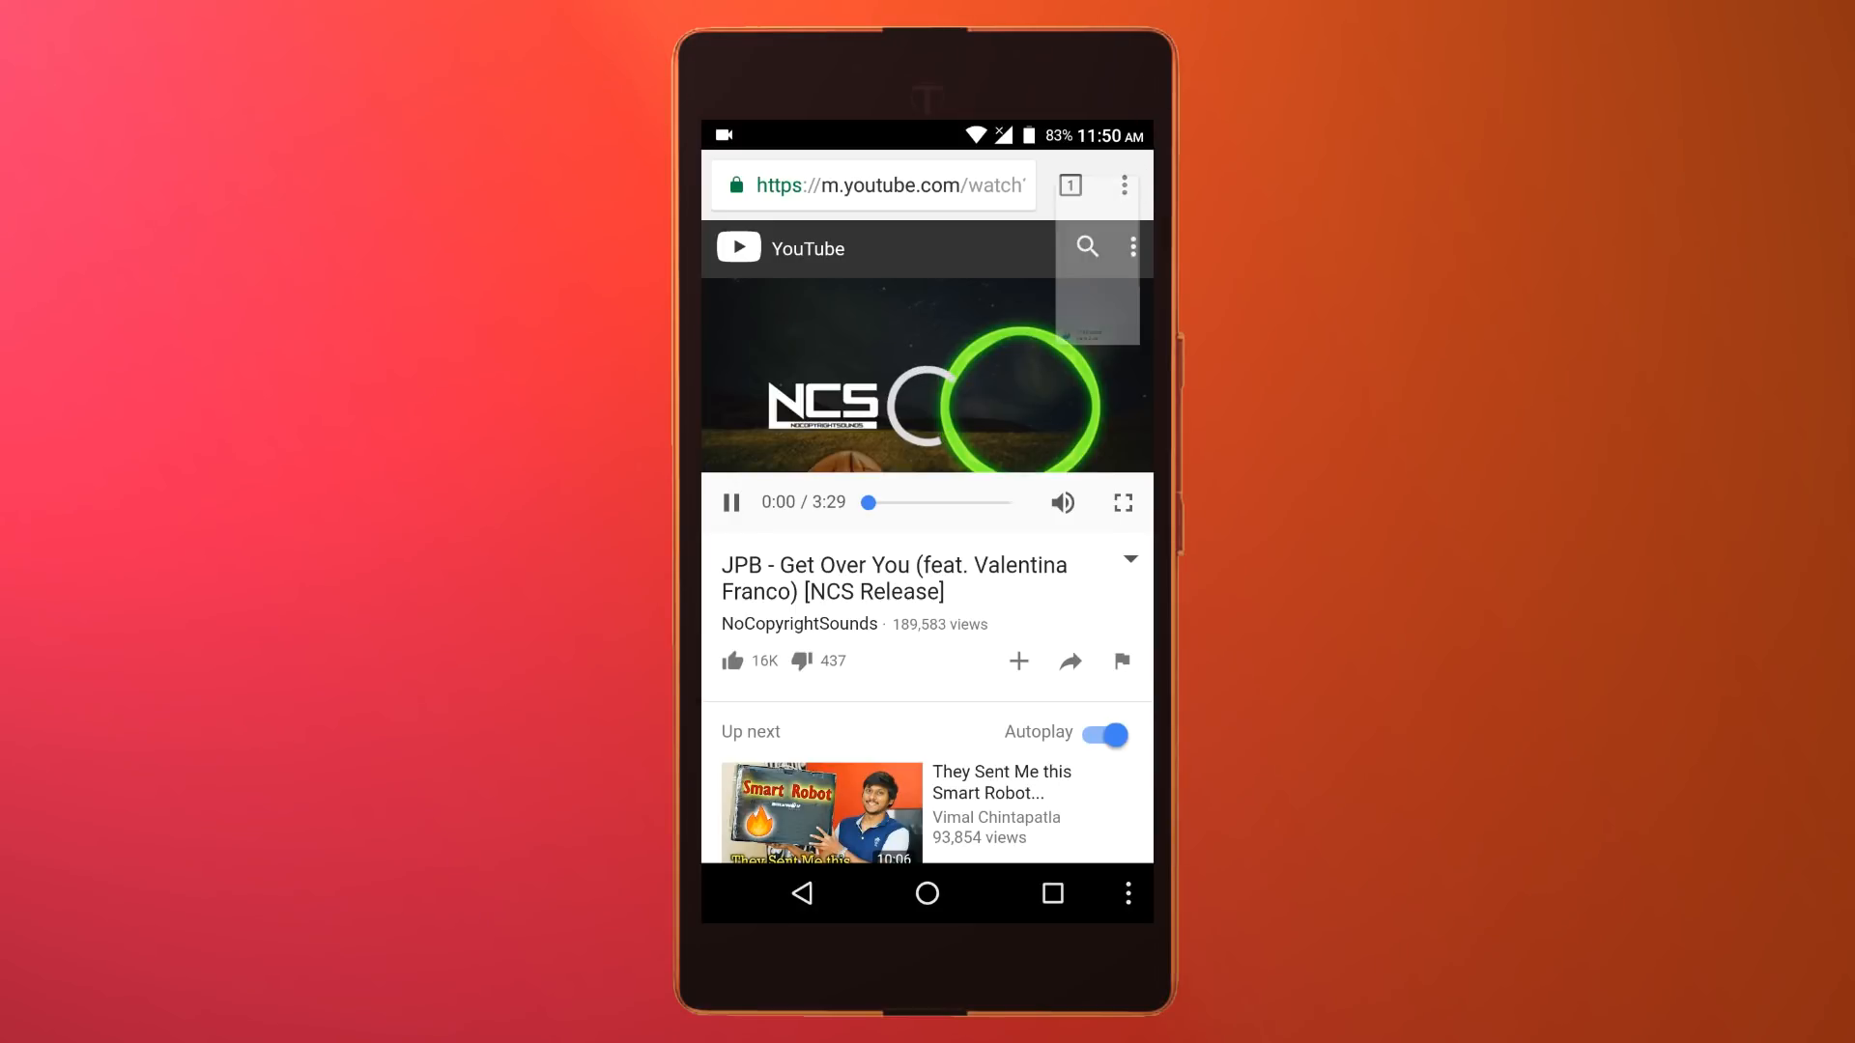
{"action": "left_click", "coordinate": [1122, 186]}
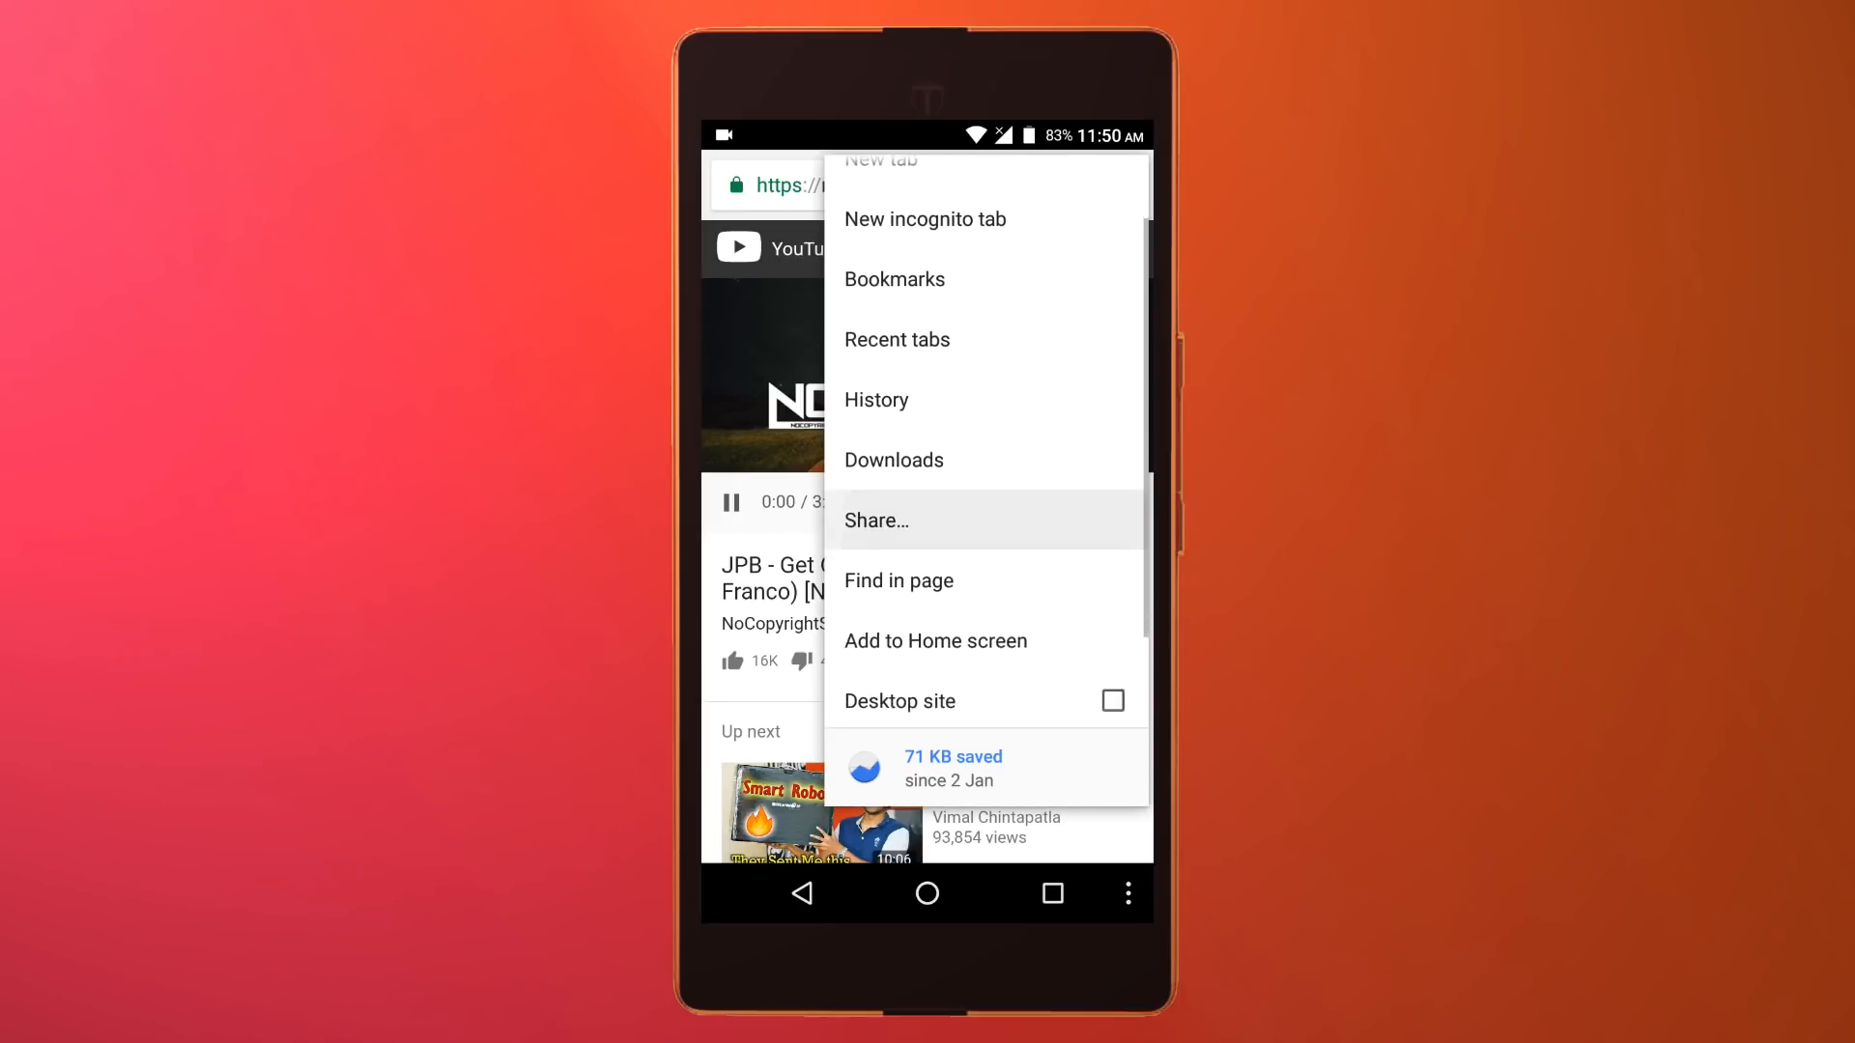
{"action": "scroll", "scroll_direction": "down", "scroll_amount": 3}
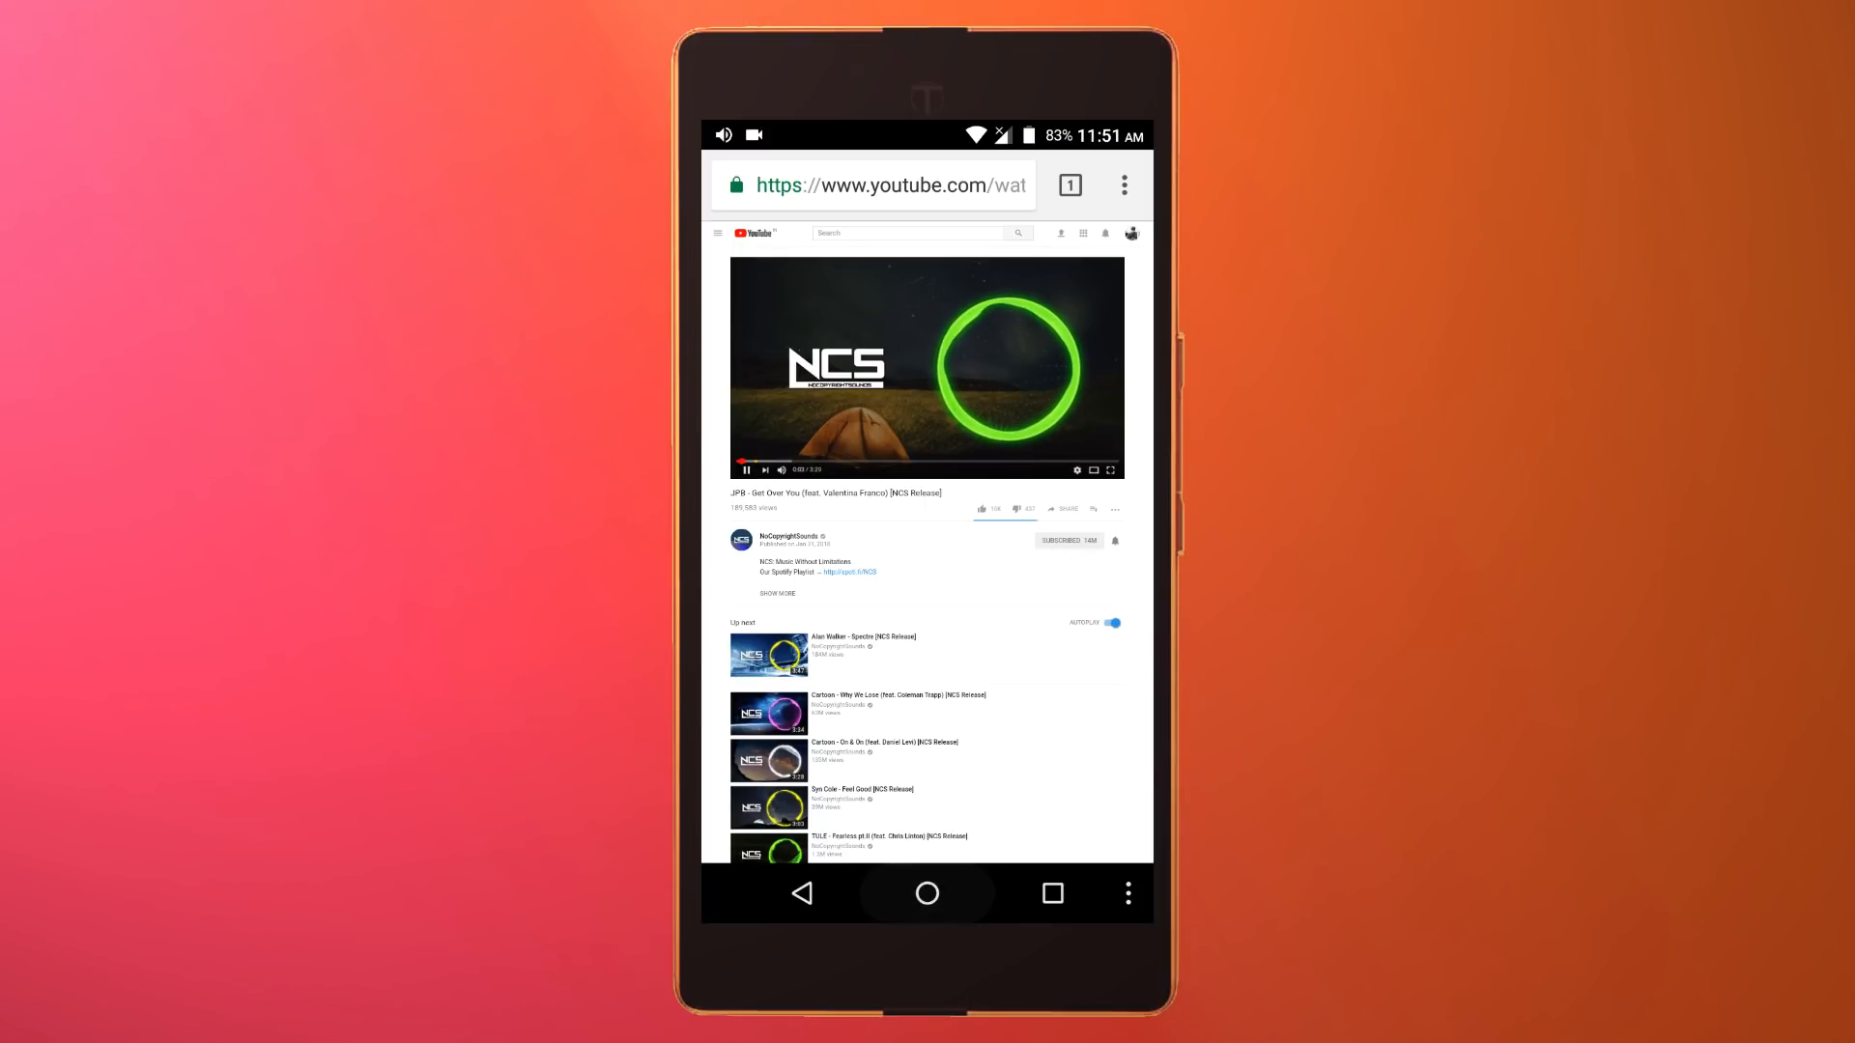
{"action": "left_click", "coordinate": [926, 893]}
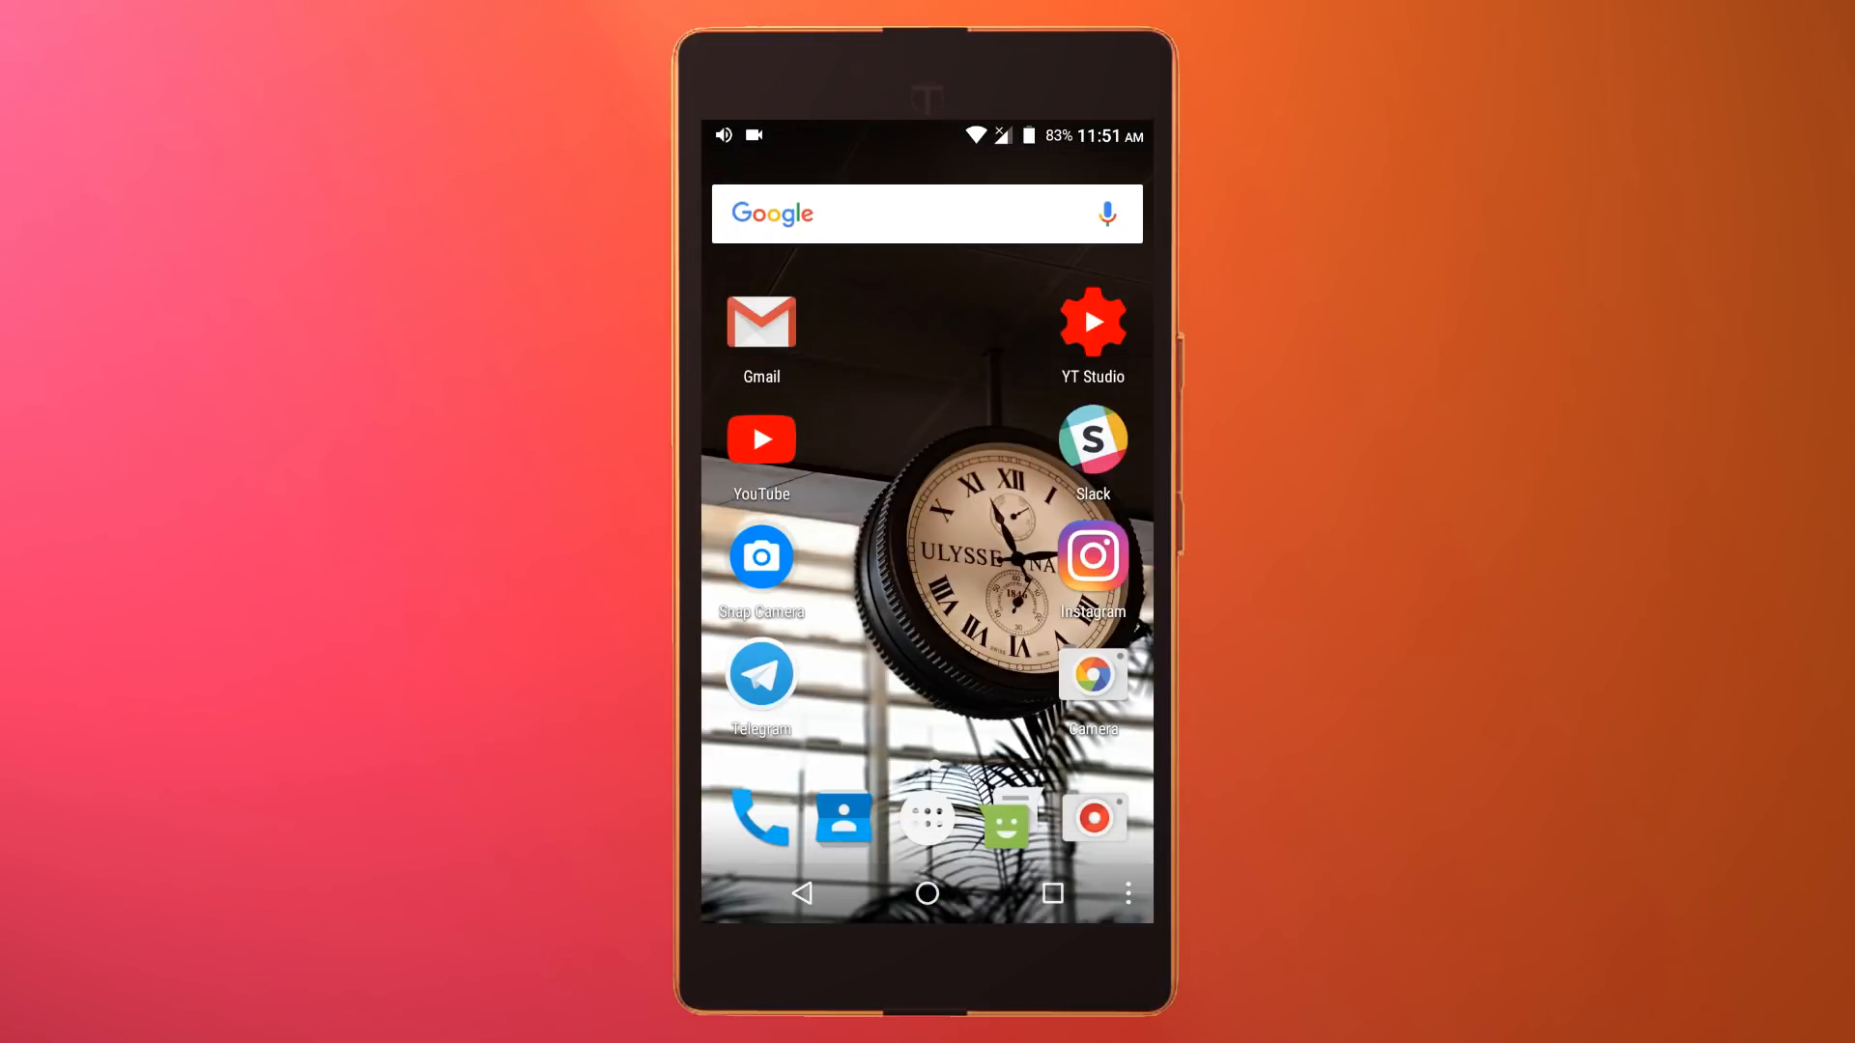